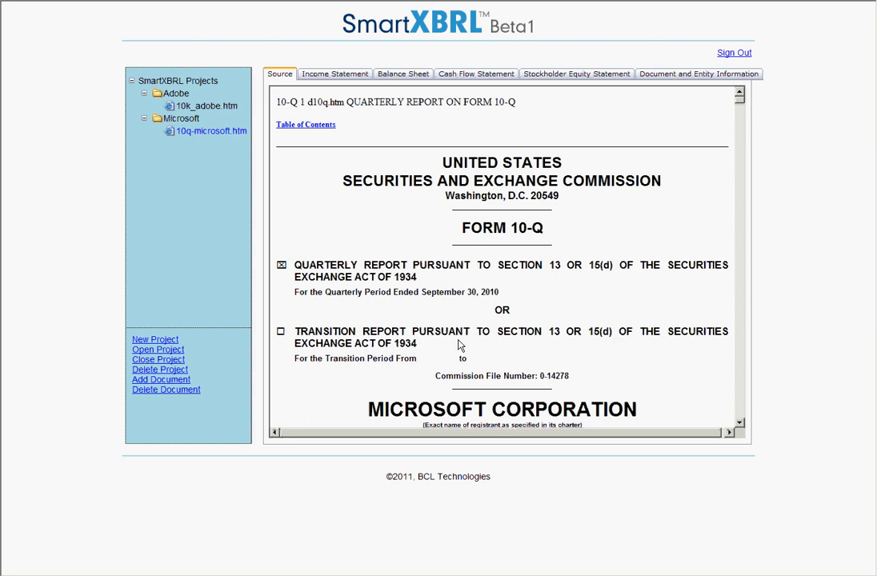
# Step: Scroll the Microsoft 10-Q source down to the income statement figures
pyautogui.scroll(-3)
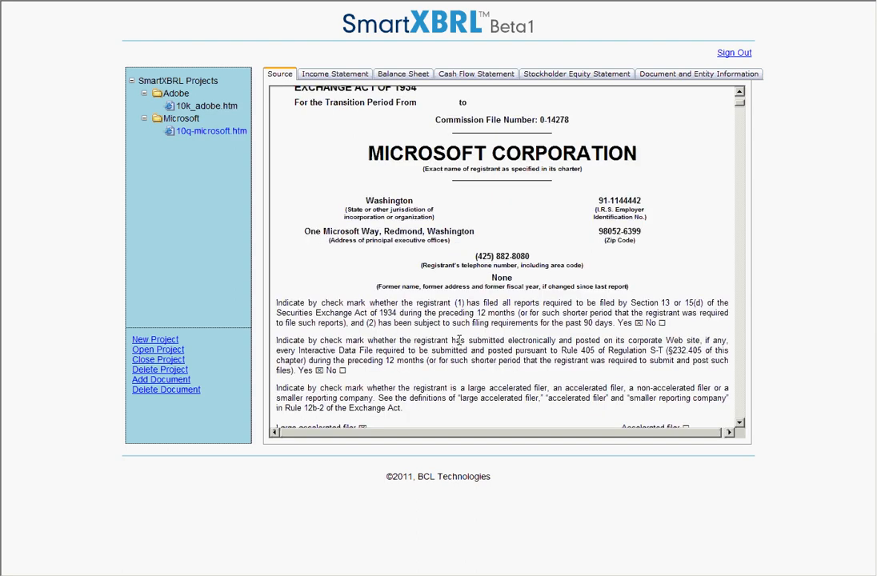
pyautogui.scroll(-3)
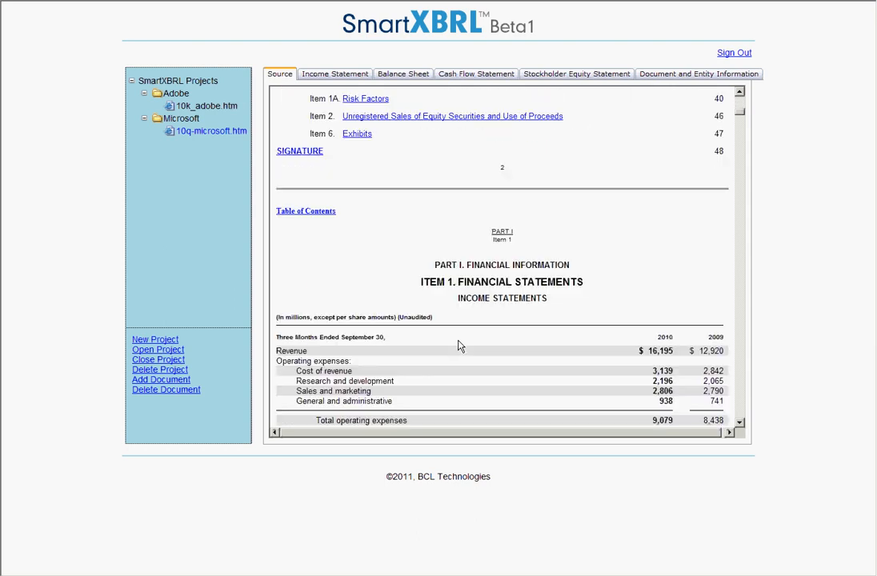
pyautogui.scroll(-3)
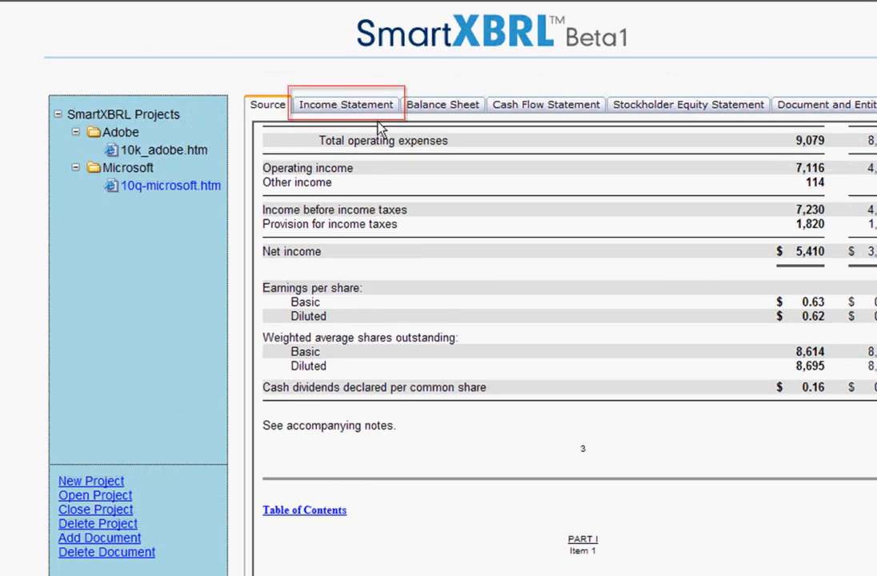
# Step: Show the extracted income statement table with revenue and operating expense rows
pyautogui.click(345, 106)
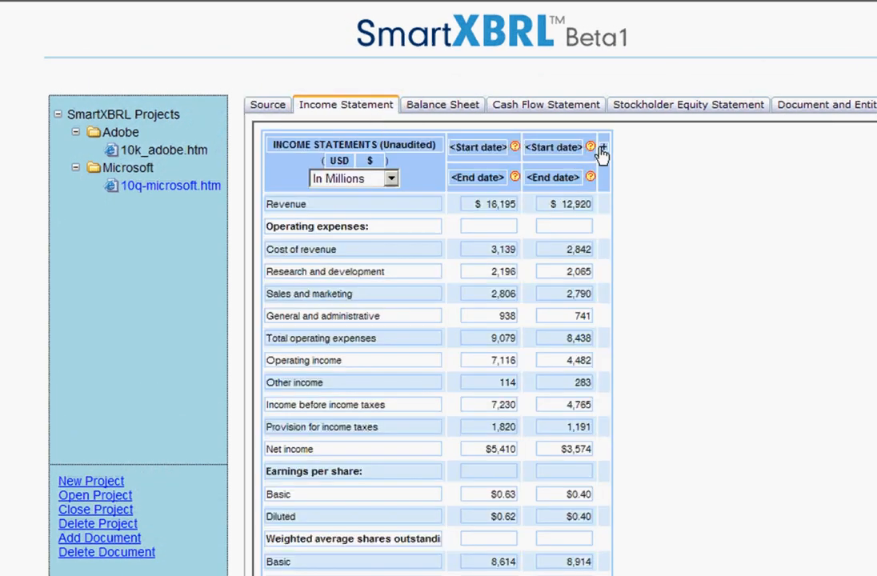
pyautogui.moveTo(601, 160)
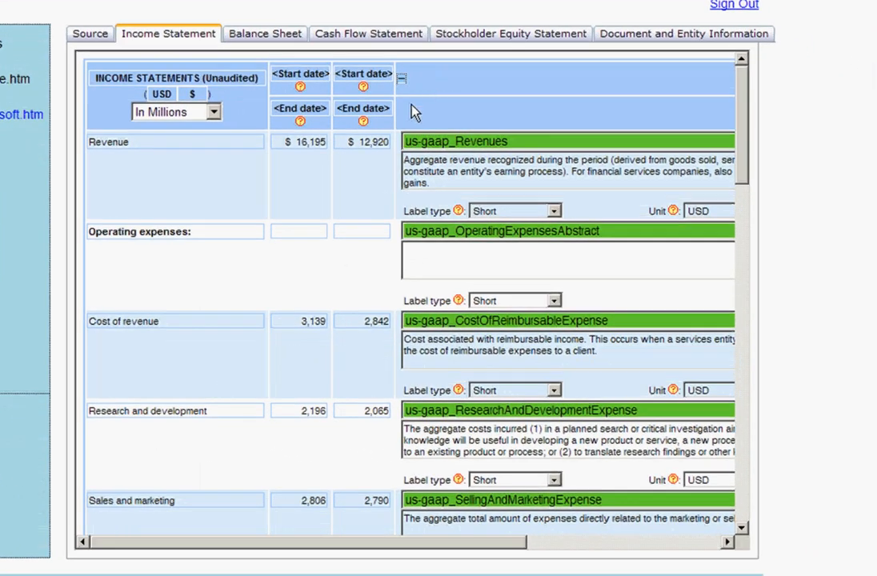
pyautogui.moveTo(497, 147)
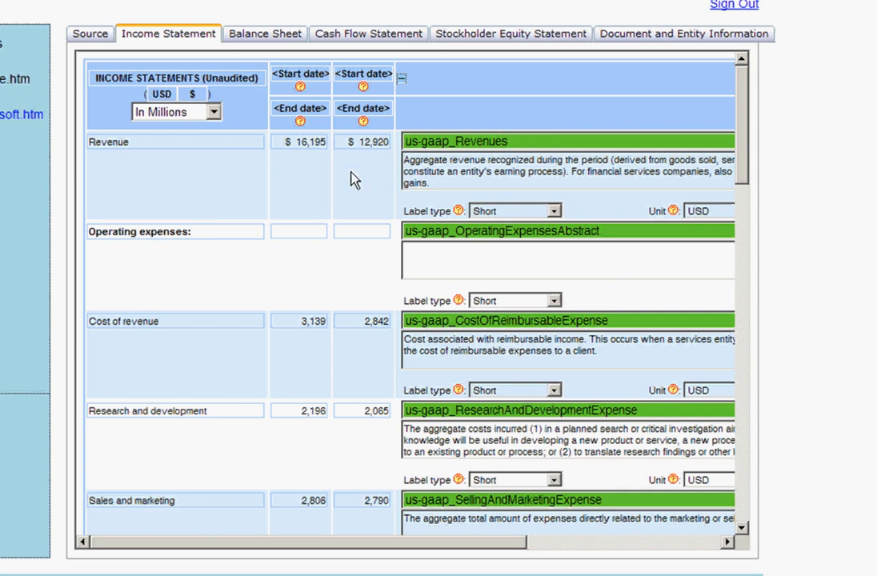
pyautogui.moveTo(511, 243)
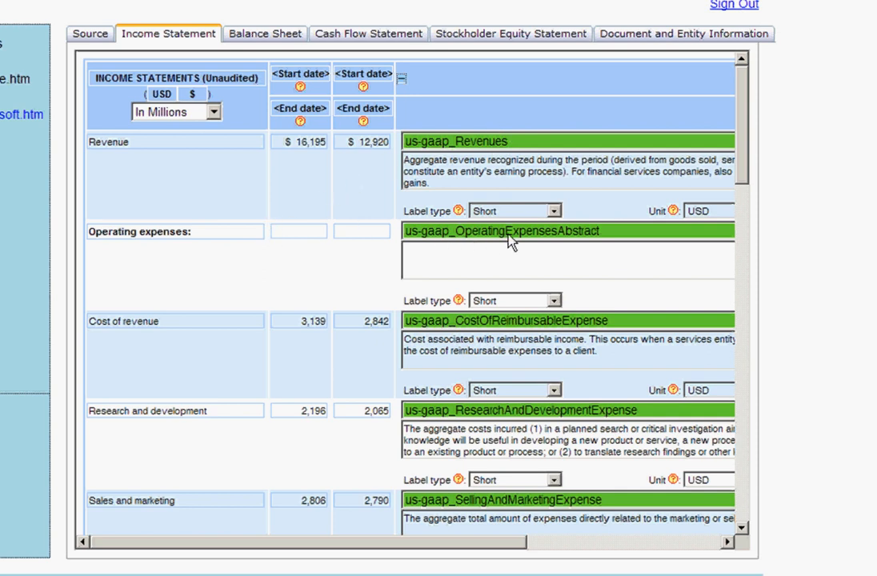
pyautogui.moveTo(563, 243)
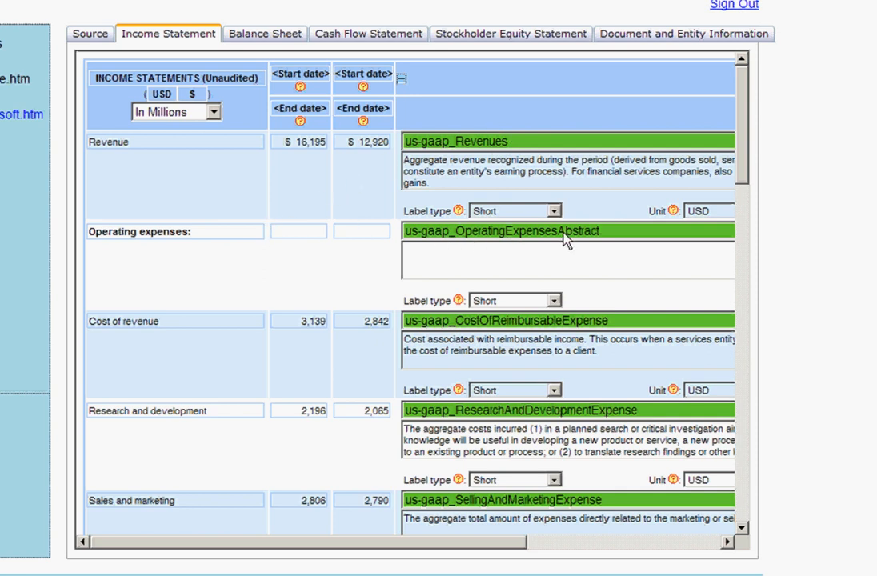
# Step: Retag the Cost of revenue line as us-gaap_CostOfRevenue
pyautogui.scroll(-3)
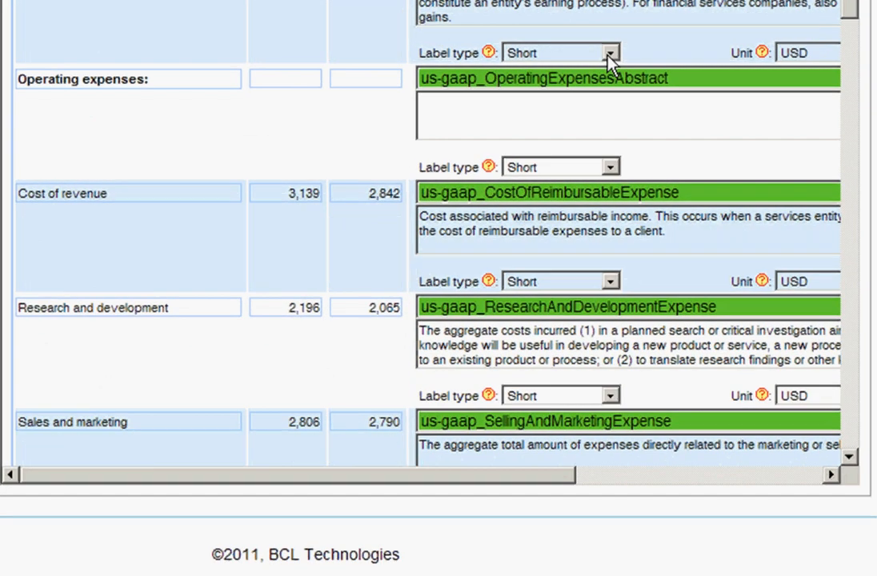
pyautogui.moveTo(468, 128)
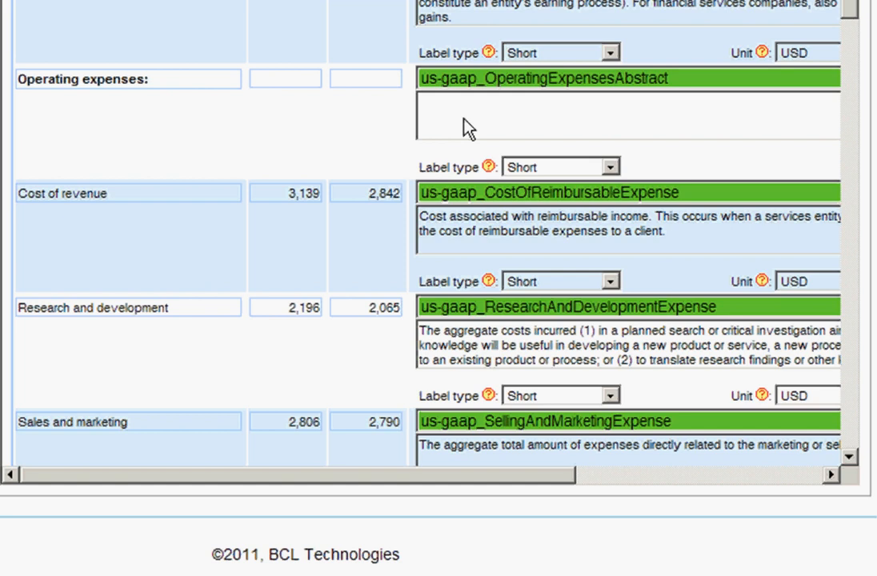
pyautogui.moveTo(467, 195)
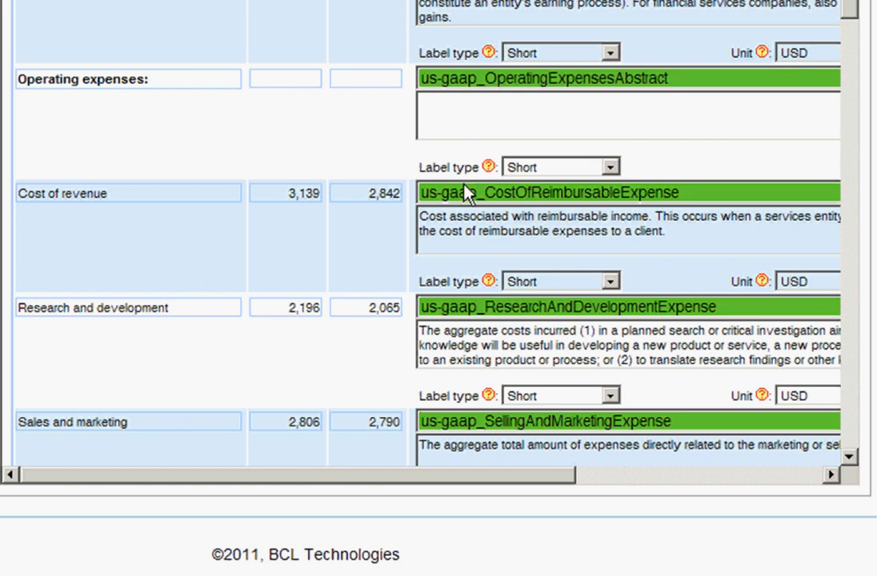
pyautogui.click(629, 192)
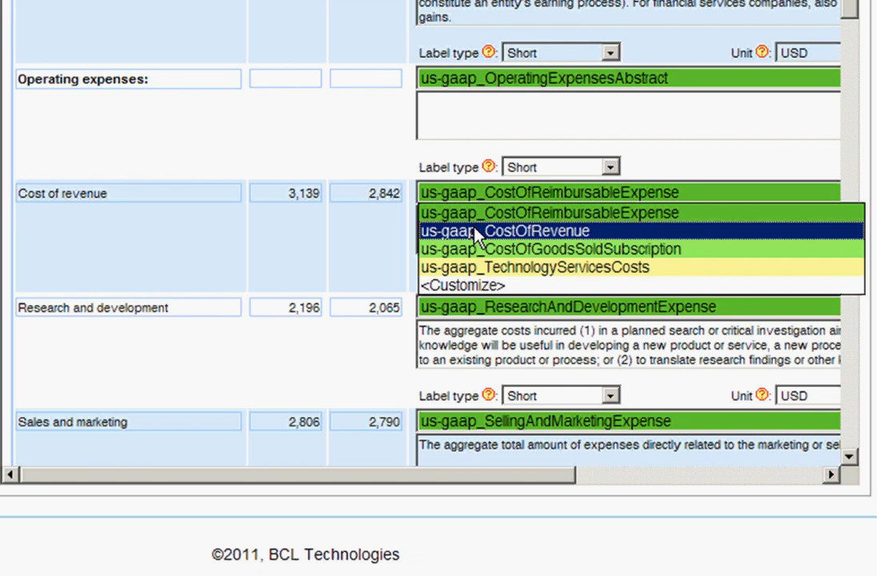
pyautogui.click(504, 231)
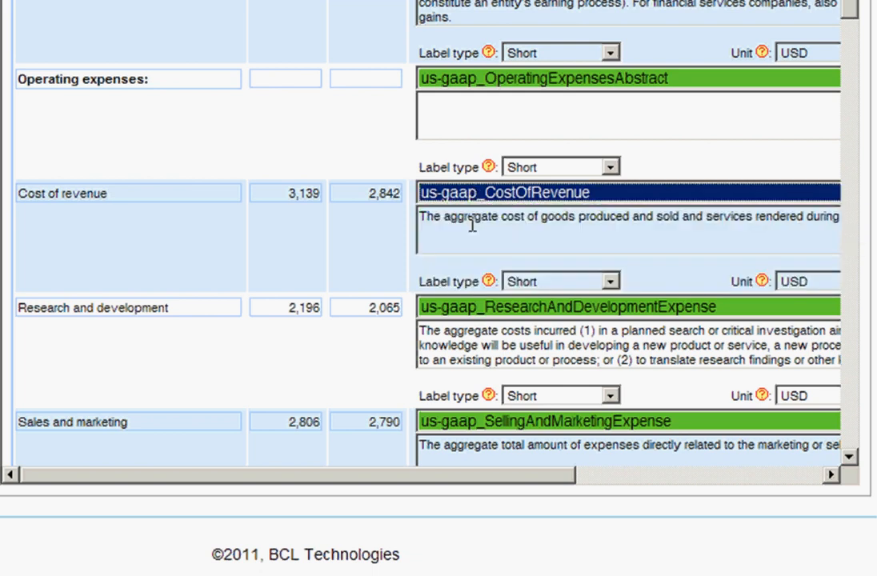
pyautogui.moveTo(477, 237)
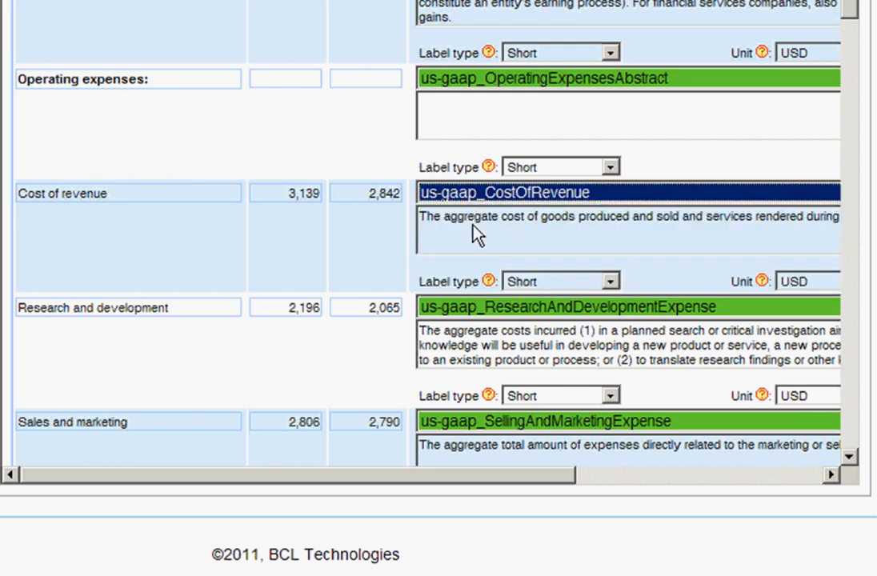
pyautogui.moveTo(794, 232)
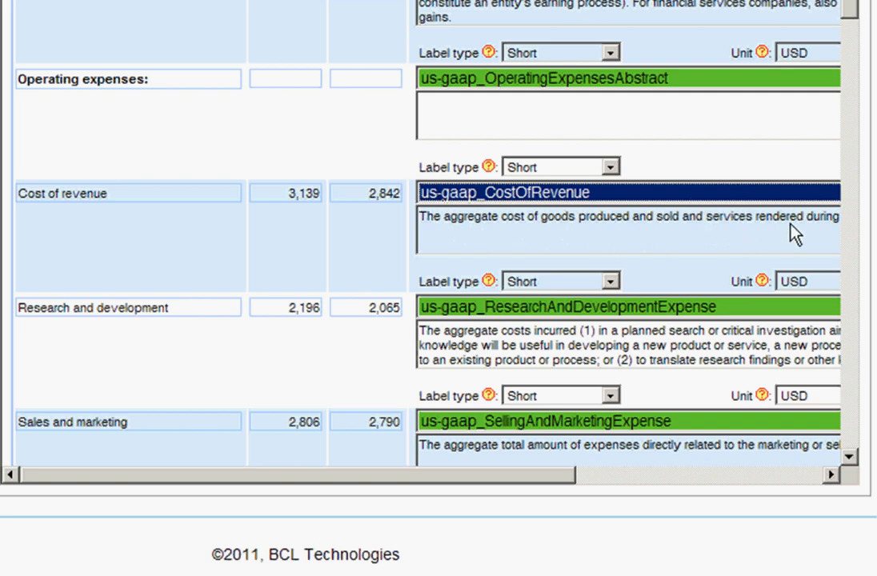
pyautogui.moveTo(605, 260)
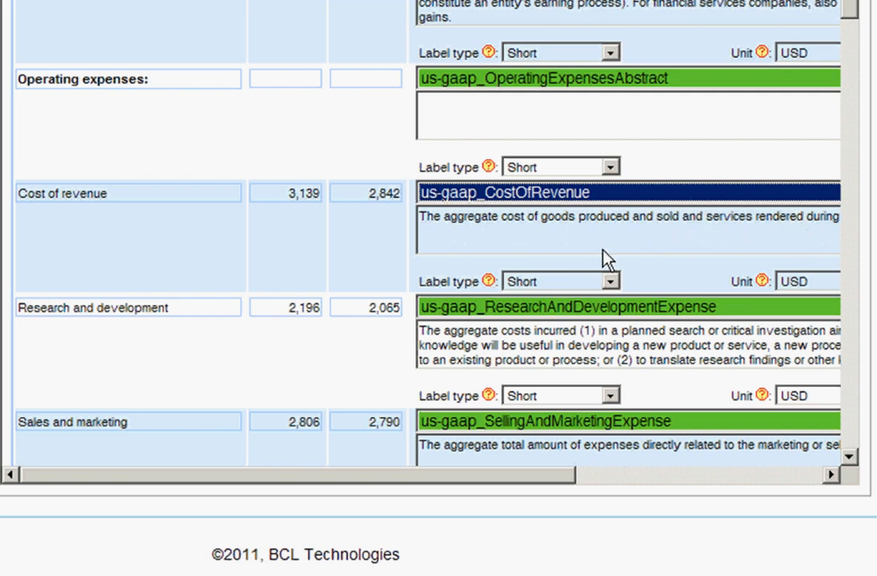
pyautogui.moveTo(613, 250)
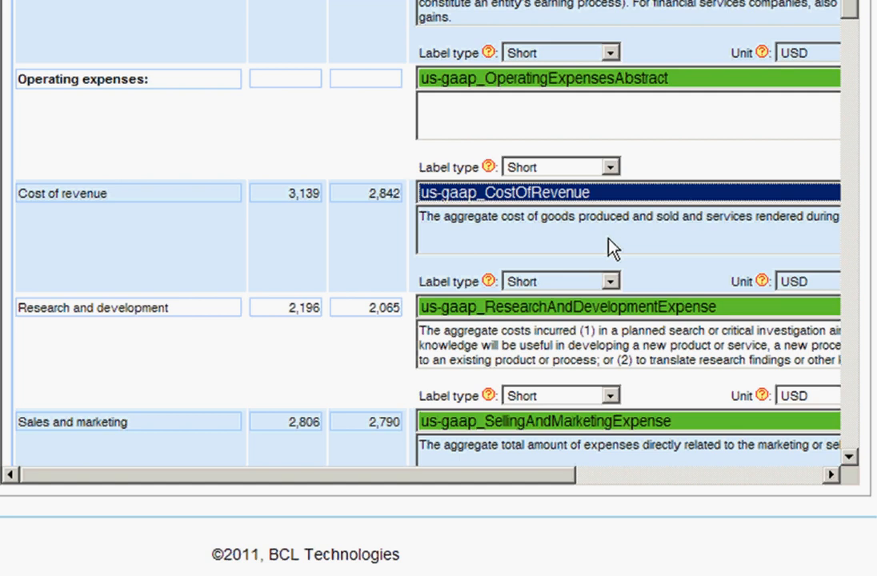
pyautogui.click(606, 282)
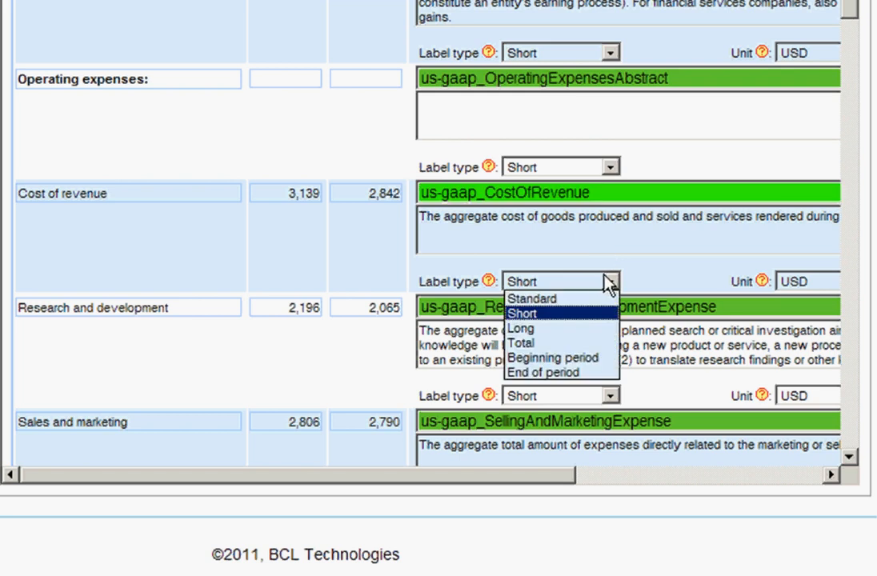
pyautogui.click(809, 282)
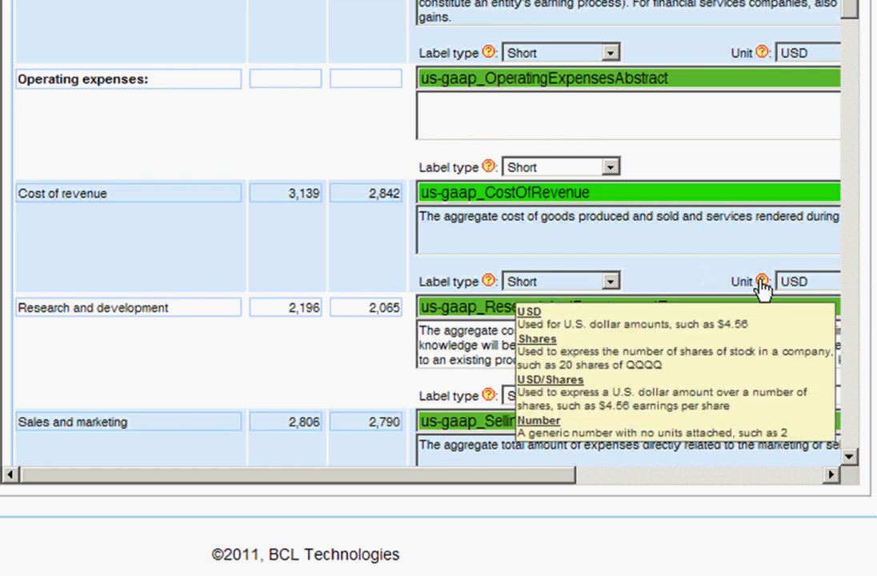
pyautogui.moveTo(490, 282)
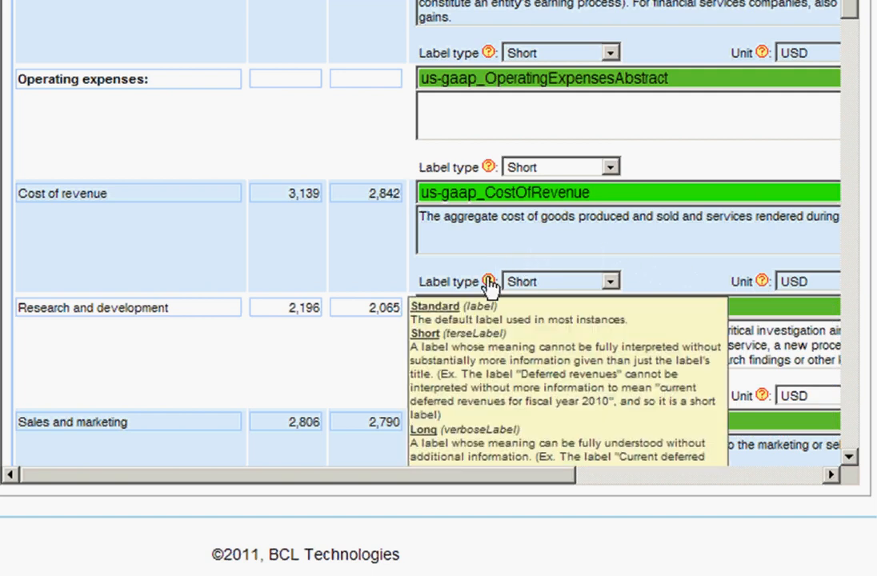
pyautogui.moveTo(483, 276)
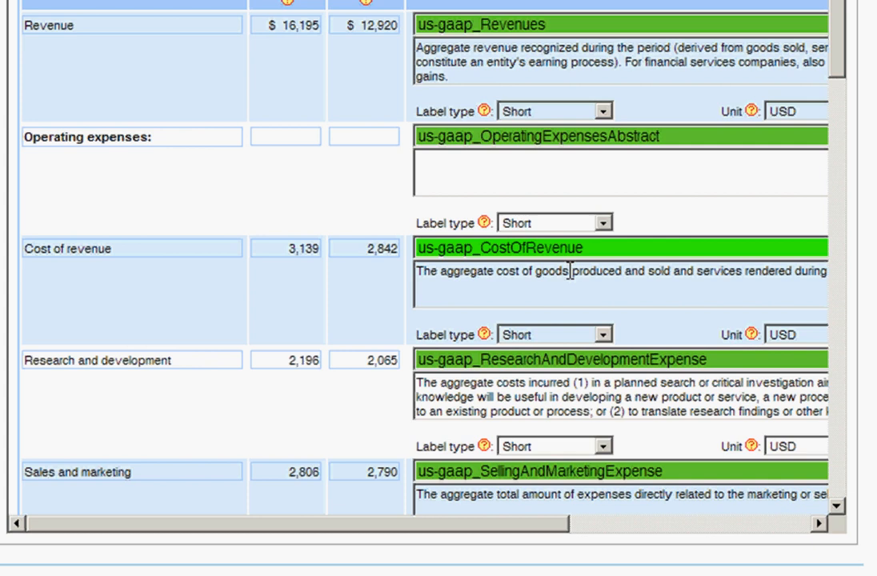
# Step: View the balance sheet, cash flow and stockholder equity, ending on Document and Entity Information
pyautogui.click(240, 119)
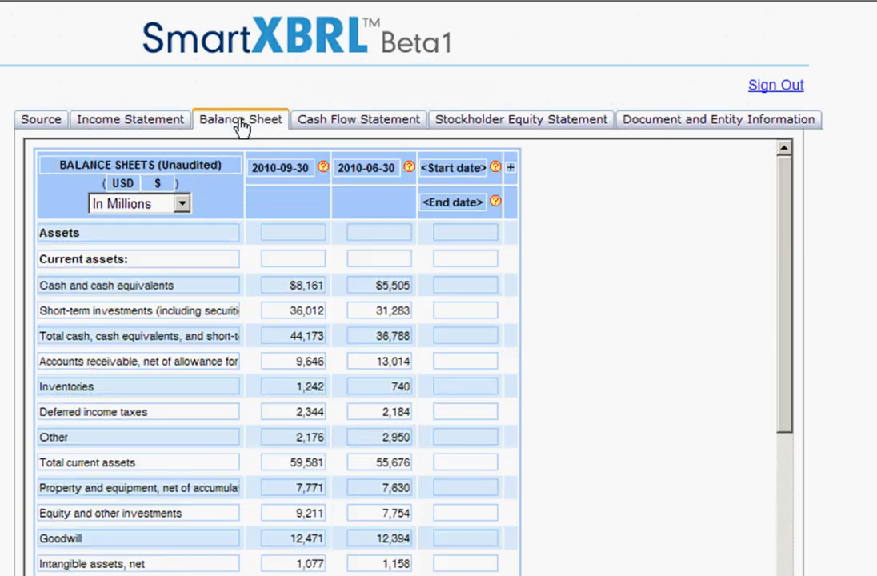
pyautogui.click(359, 119)
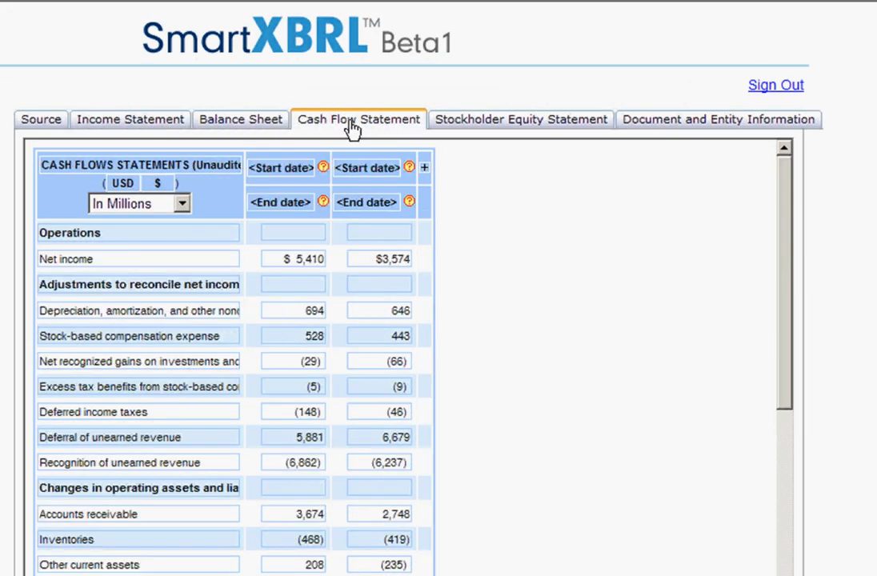
pyautogui.click(519, 118)
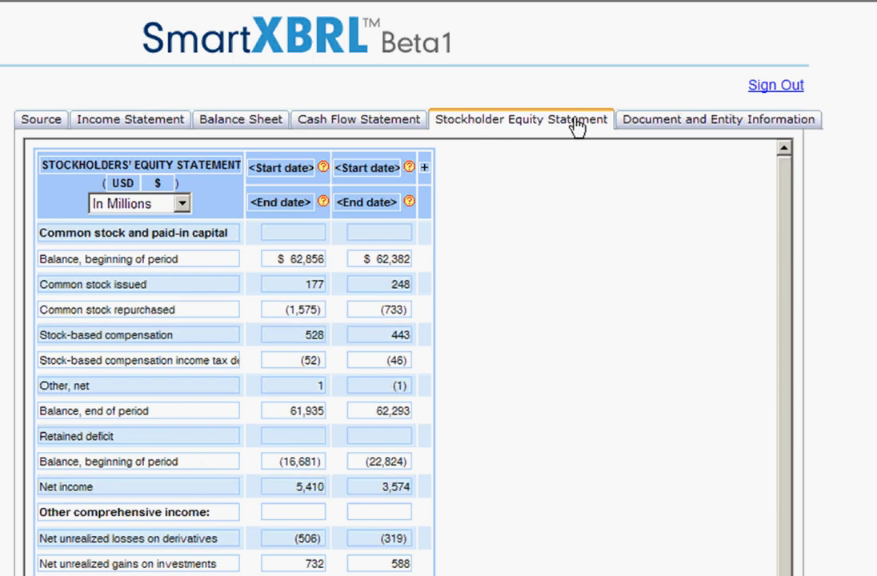
pyautogui.click(718, 119)
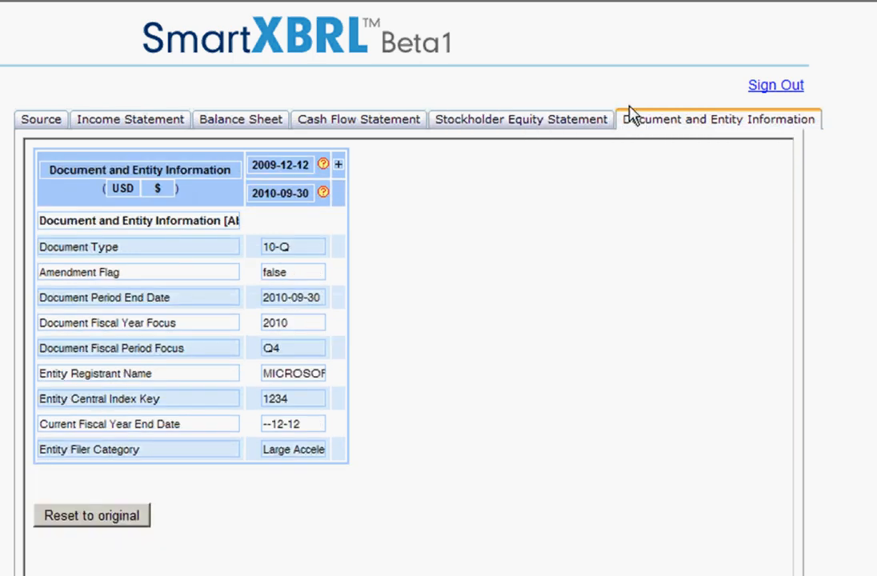